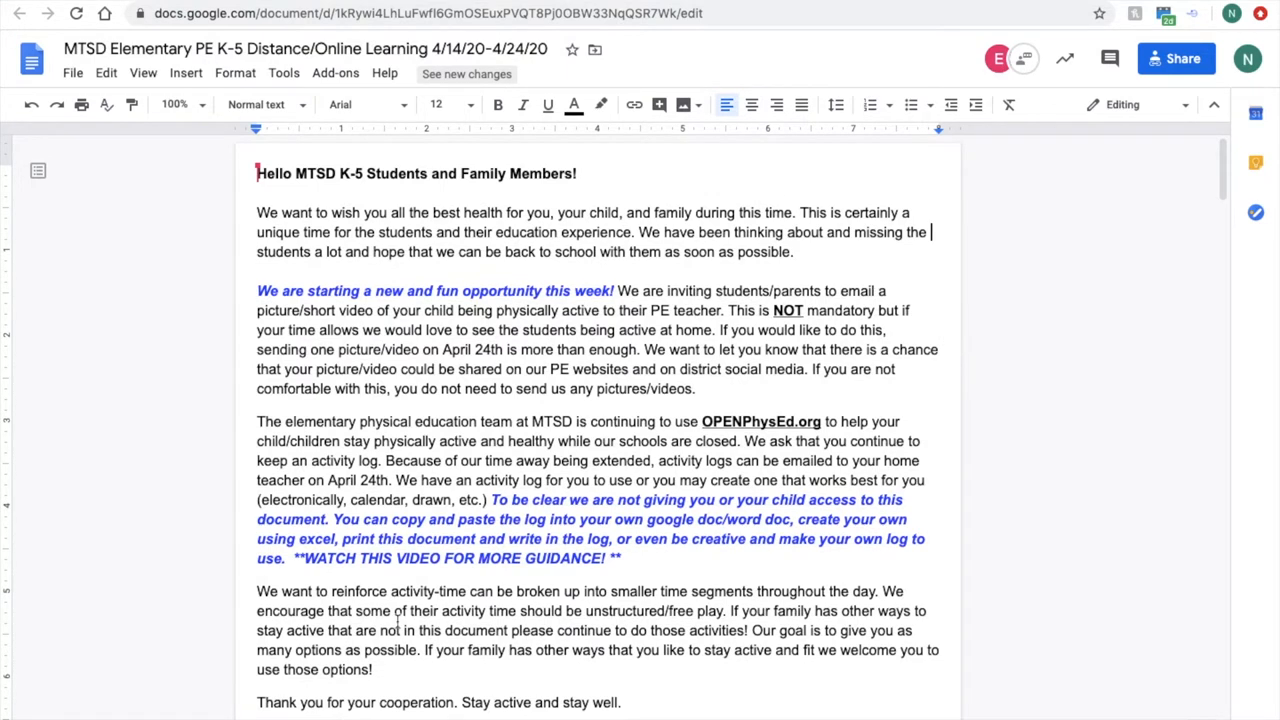
{"action": "mouse_move", "coordinate": [315, 561]}
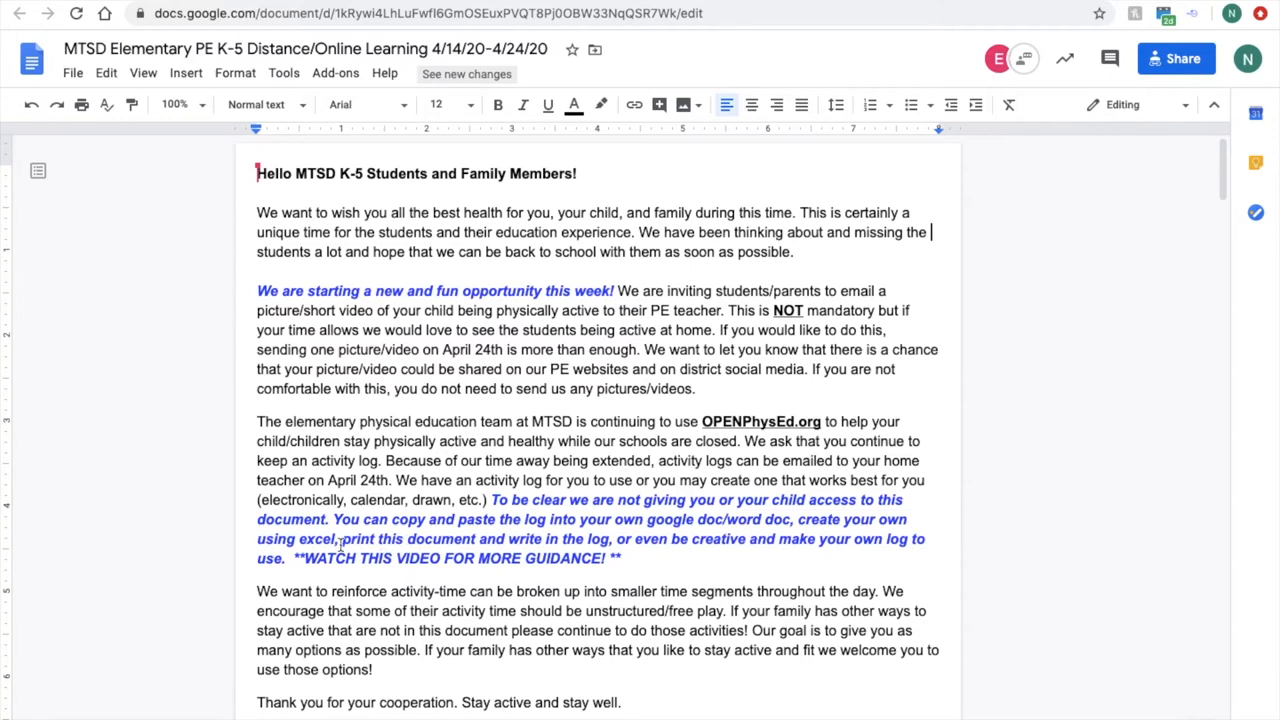
- Scroll the MTSD letter down to preview the 2-Week Physical Activity Log link
{"action": "scroll", "scroll_direction": "down", "scroll_amount": 3}
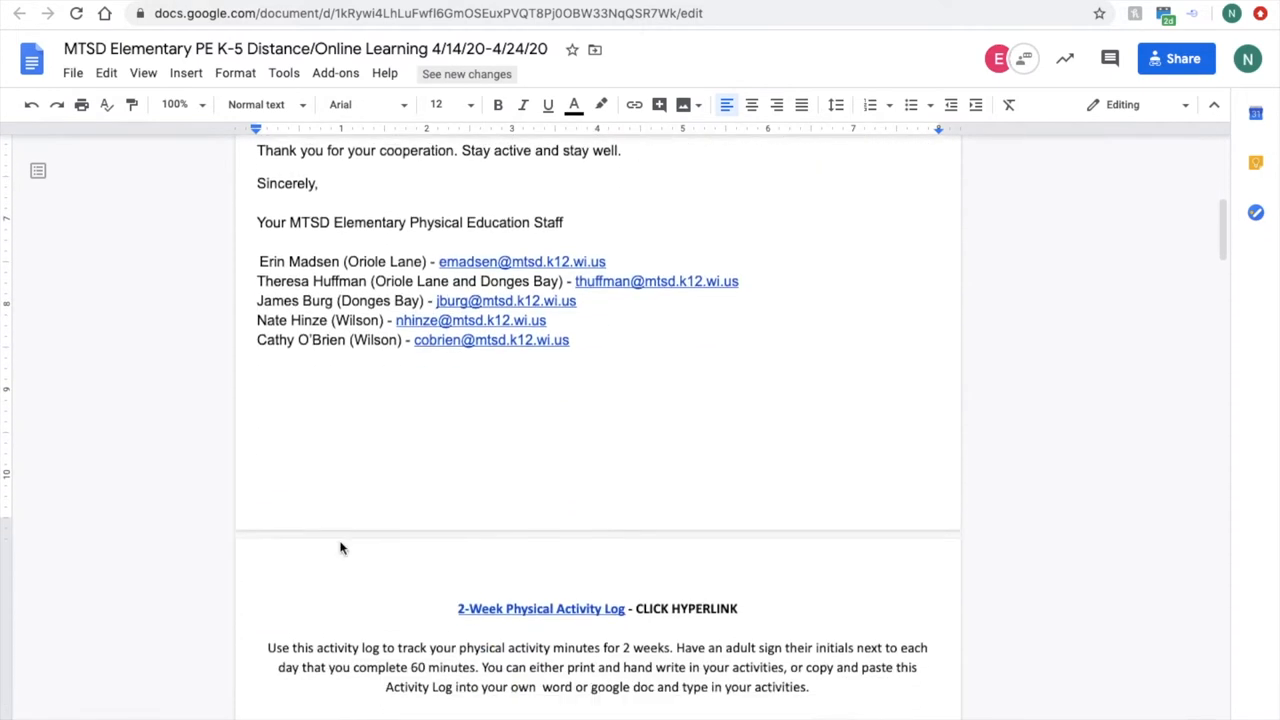
{"action": "scroll", "scroll_direction": "down", "scroll_amount": 3}
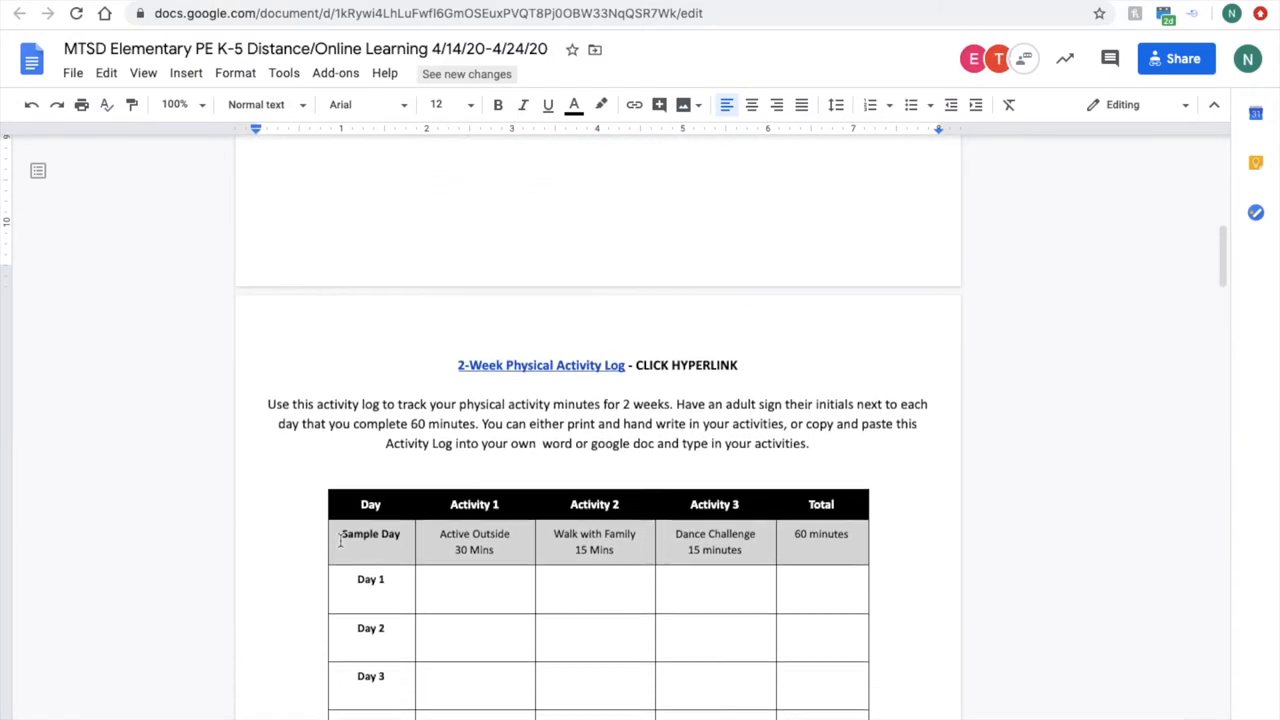
{"action": "scroll", "scroll_direction": "down", "scroll_amount": 3}
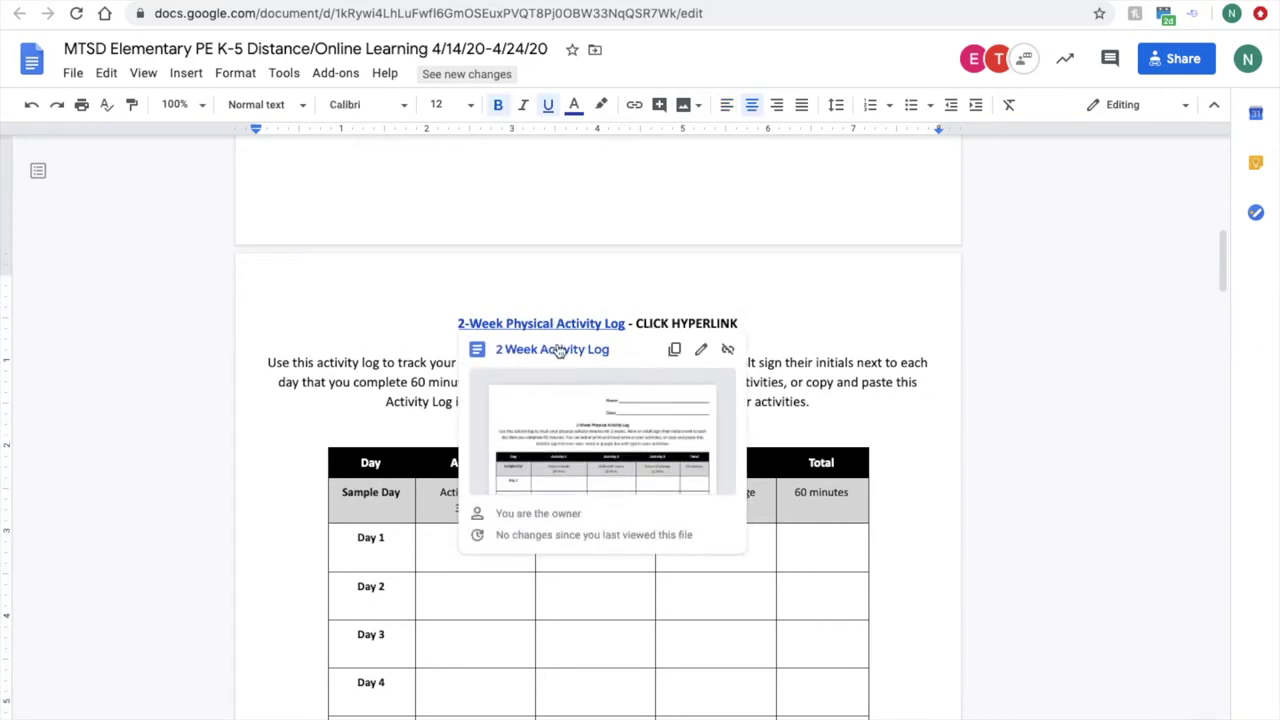
- Open the linked 2 Week Activity Log document from its preview
{"action": "left_click", "coordinate": [554, 349]}
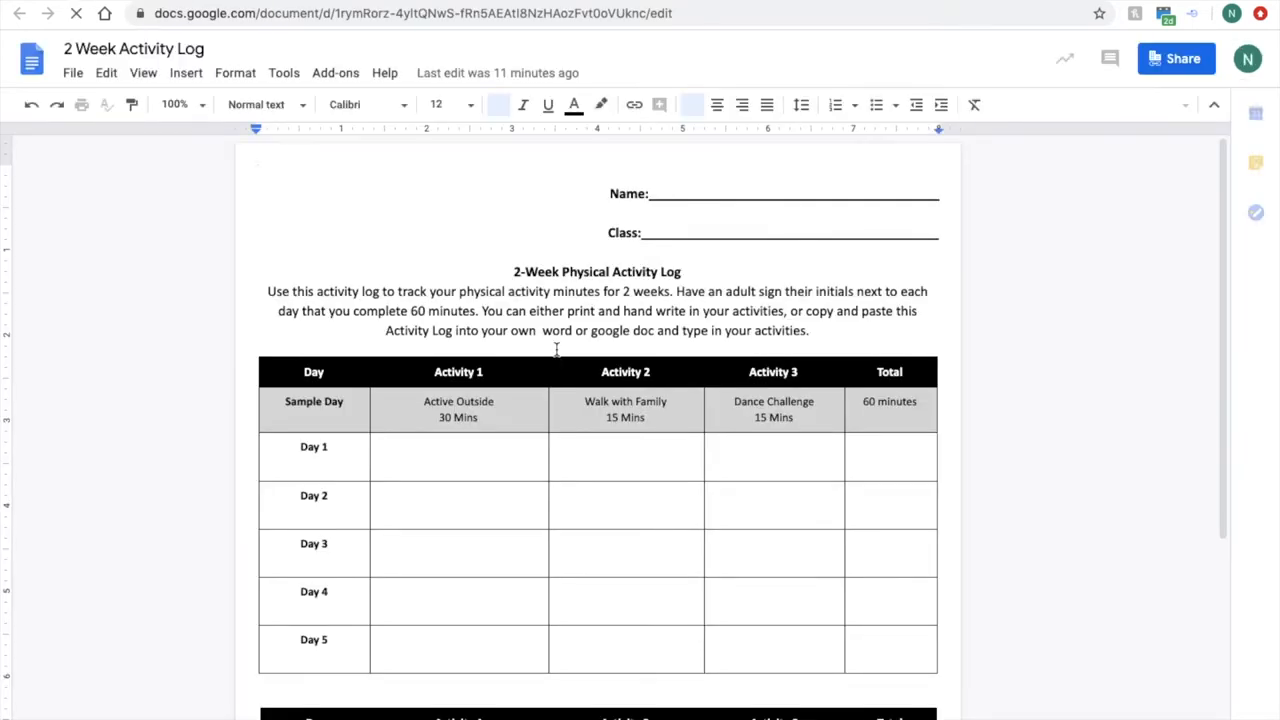
{"action": "scroll", "scroll_direction": "down", "scroll_amount": 3}
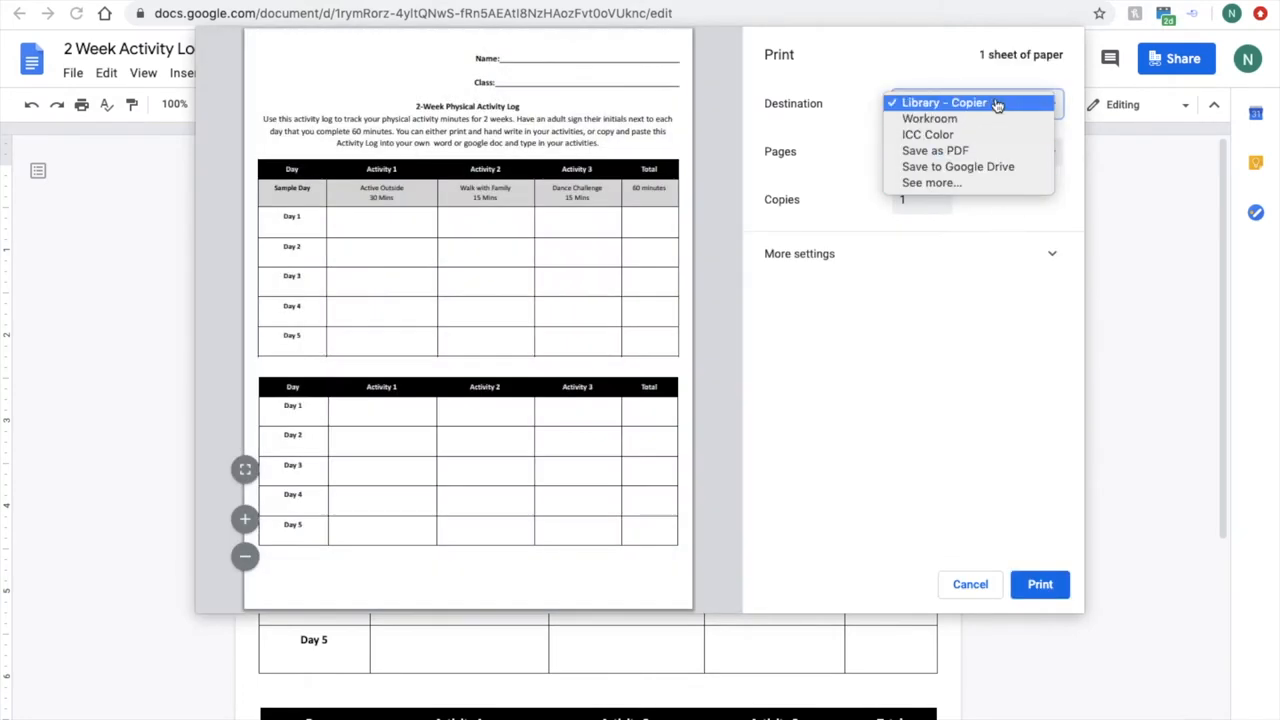
- Cancel the Print dialog without printing the activity log
{"action": "left_click", "coordinate": [943, 102]}
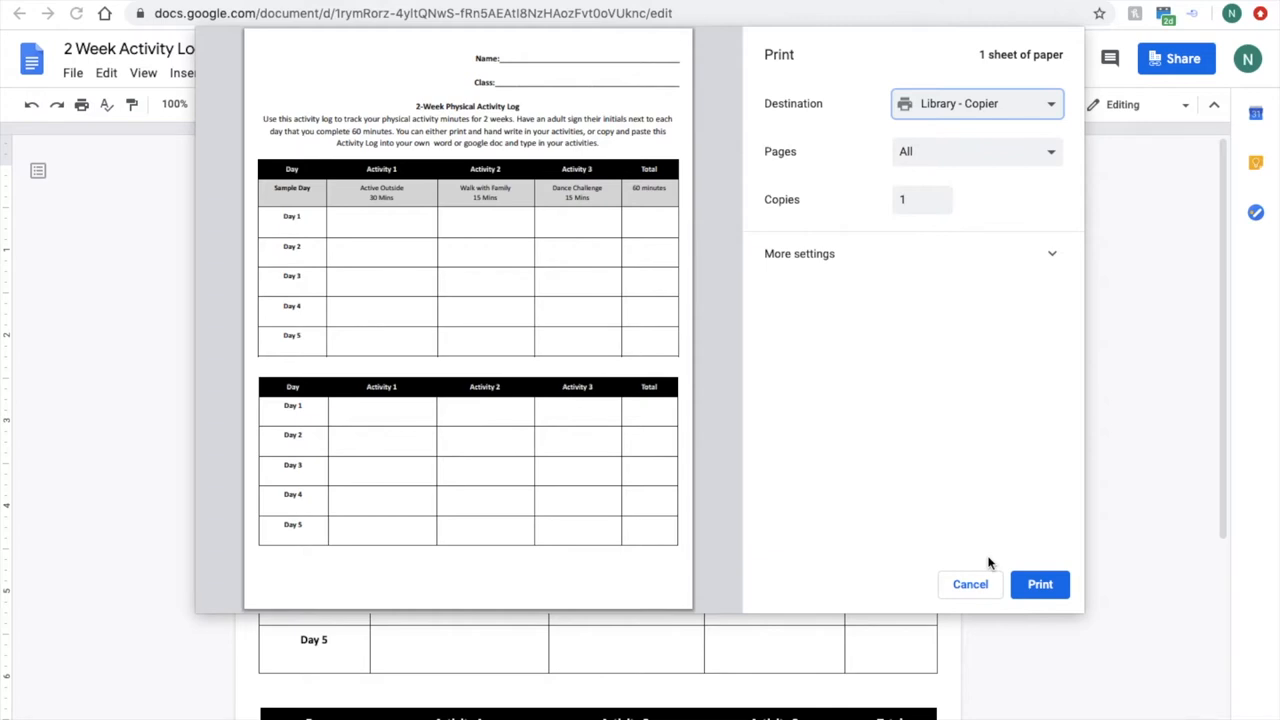
{"action": "left_click", "coordinate": [969, 584]}
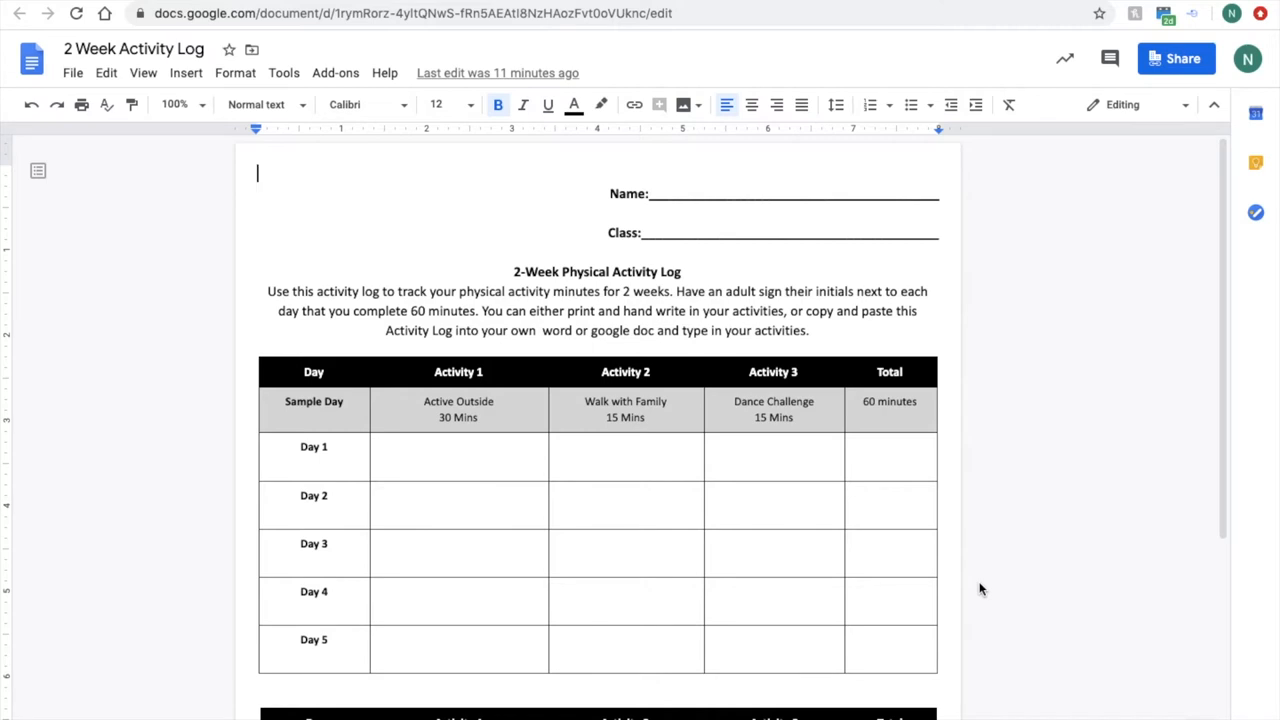
{"action": "mouse_move", "coordinate": [624, 577]}
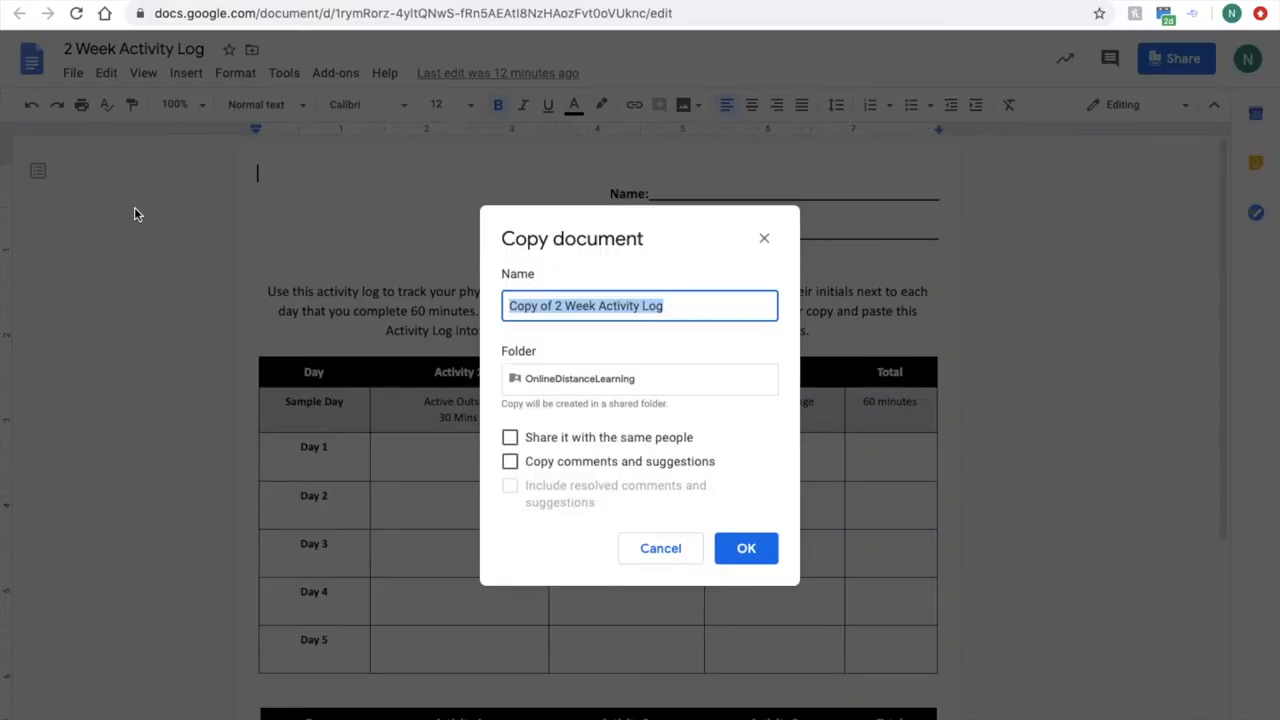
- Name the copy '2 Week Activity Log 4/14-4/24' and open the folder choice
{"action": "left_click", "coordinate": [557, 306]}
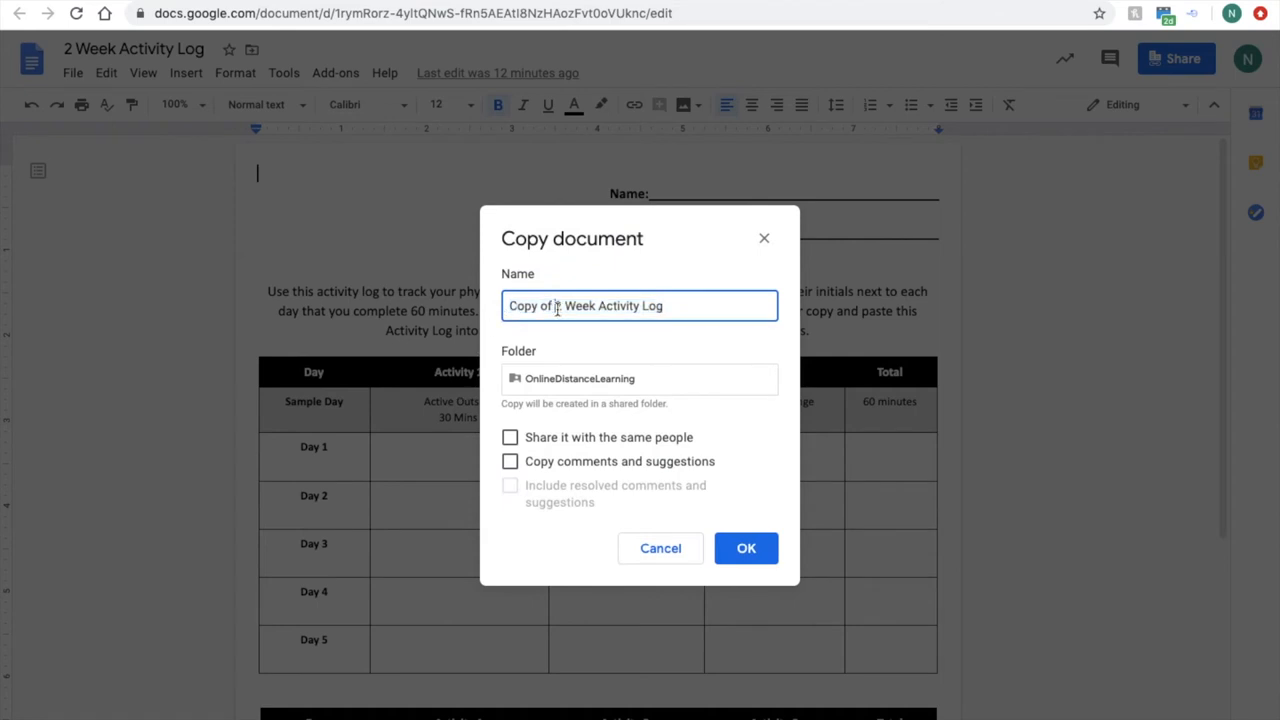
{"action": "type", "text": "2 Week Activity Log"}
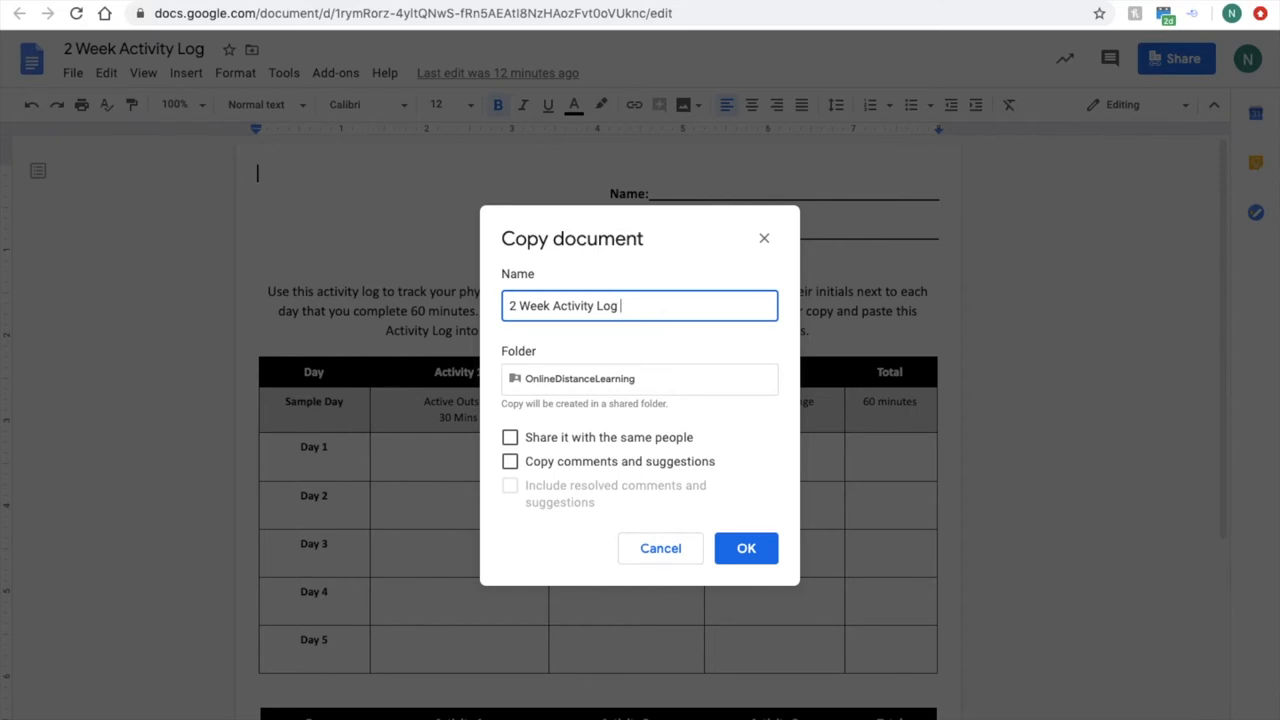
{"action": "type", "text": "4/14-"}
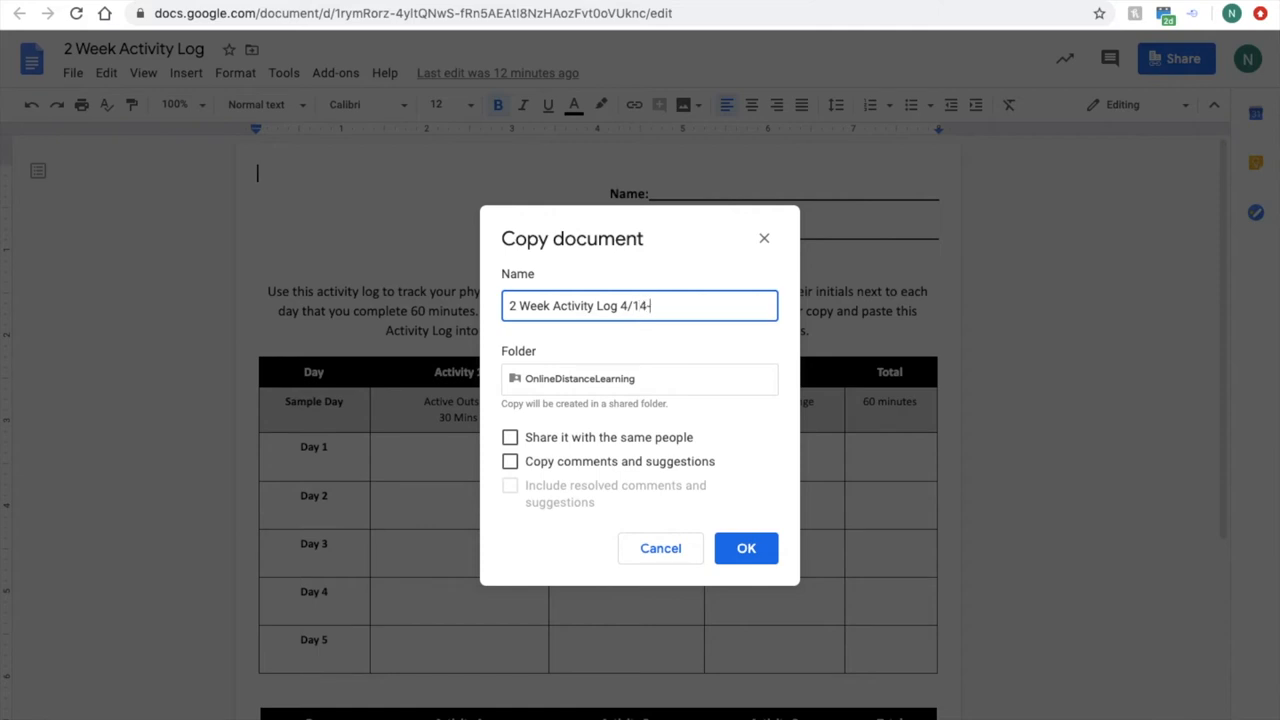
{"action": "type", "text": "4/24"}
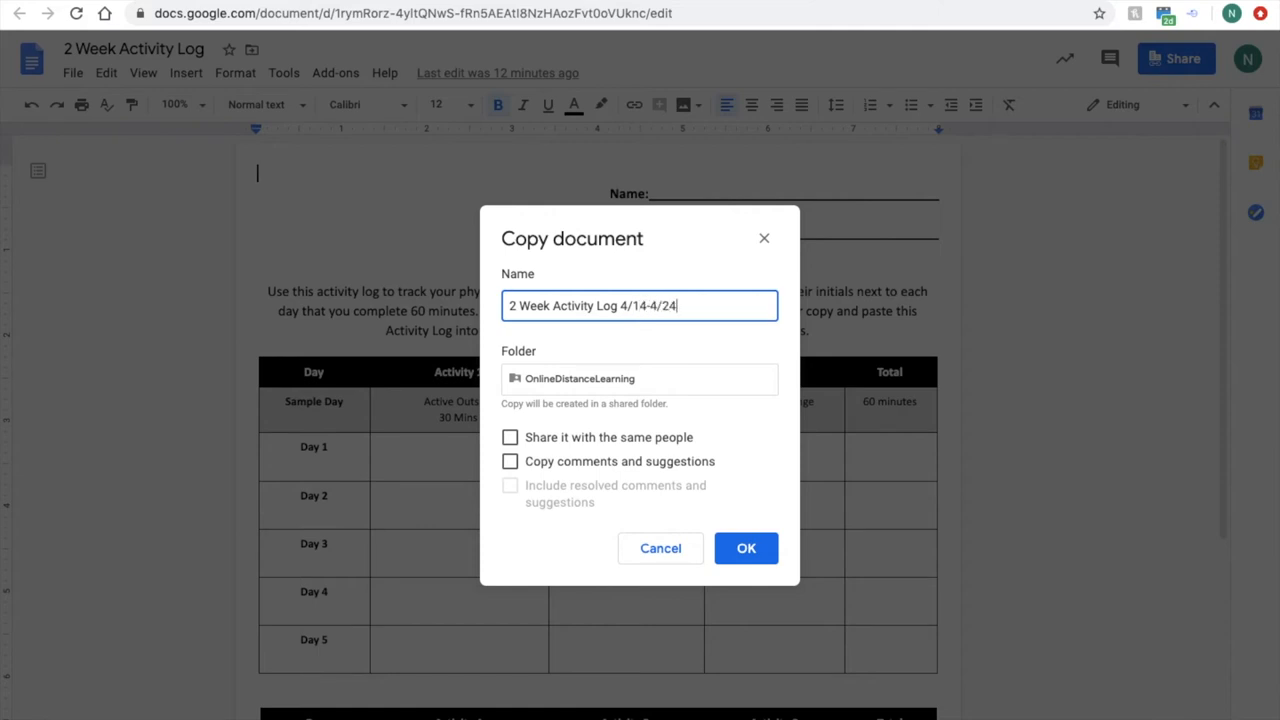
{"action": "left_click", "coordinate": [638, 379]}
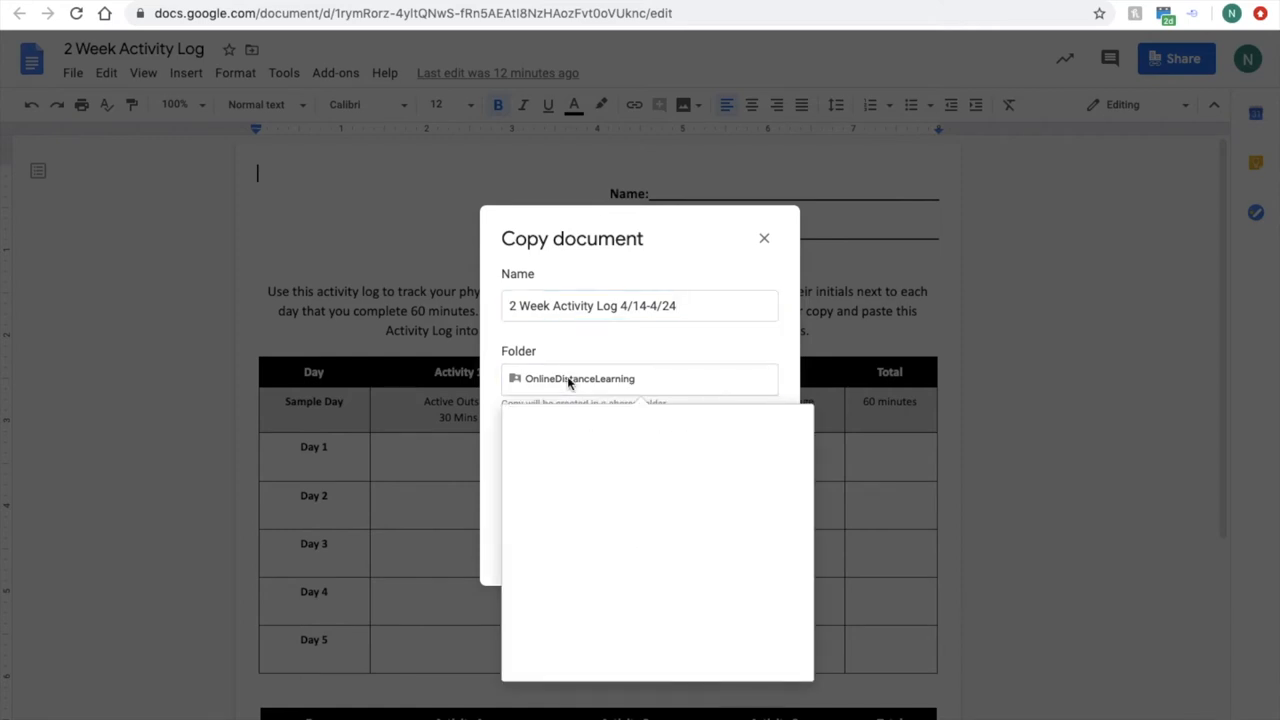
- Place the copy in My Drive and confirm creating it
{"action": "left_click", "coordinate": [638, 379]}
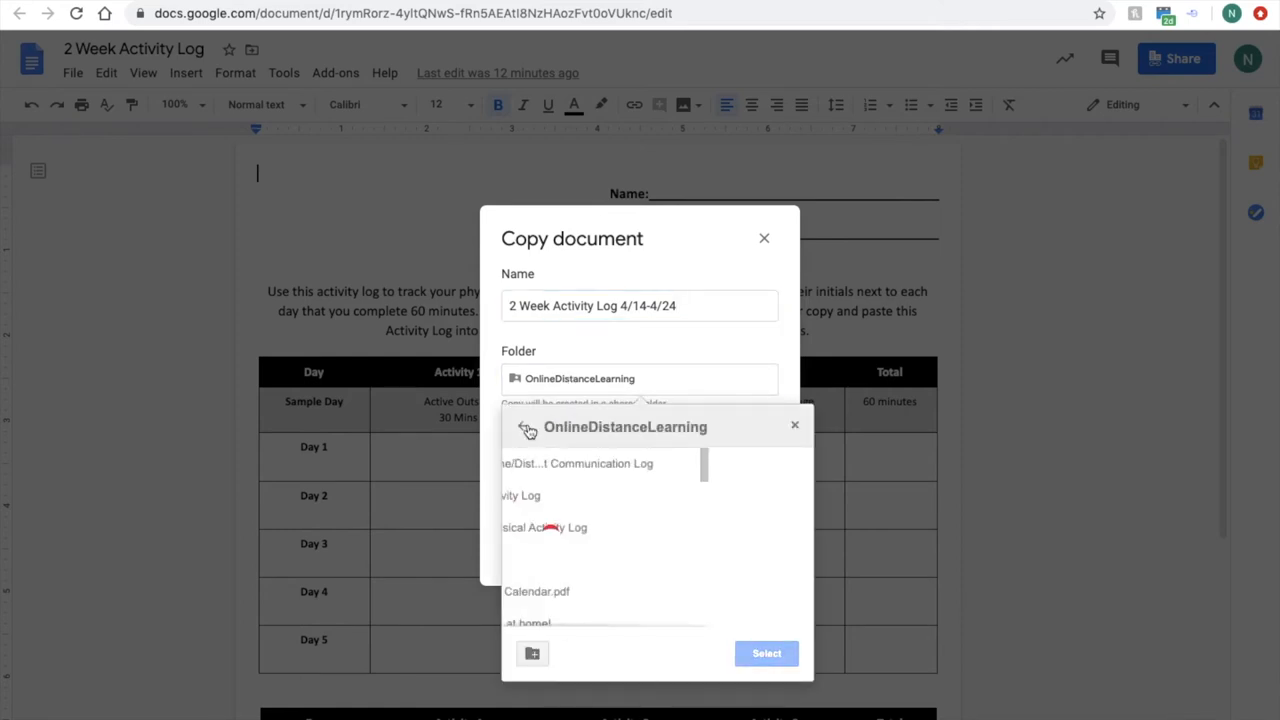
{"action": "left_click", "coordinate": [525, 427]}
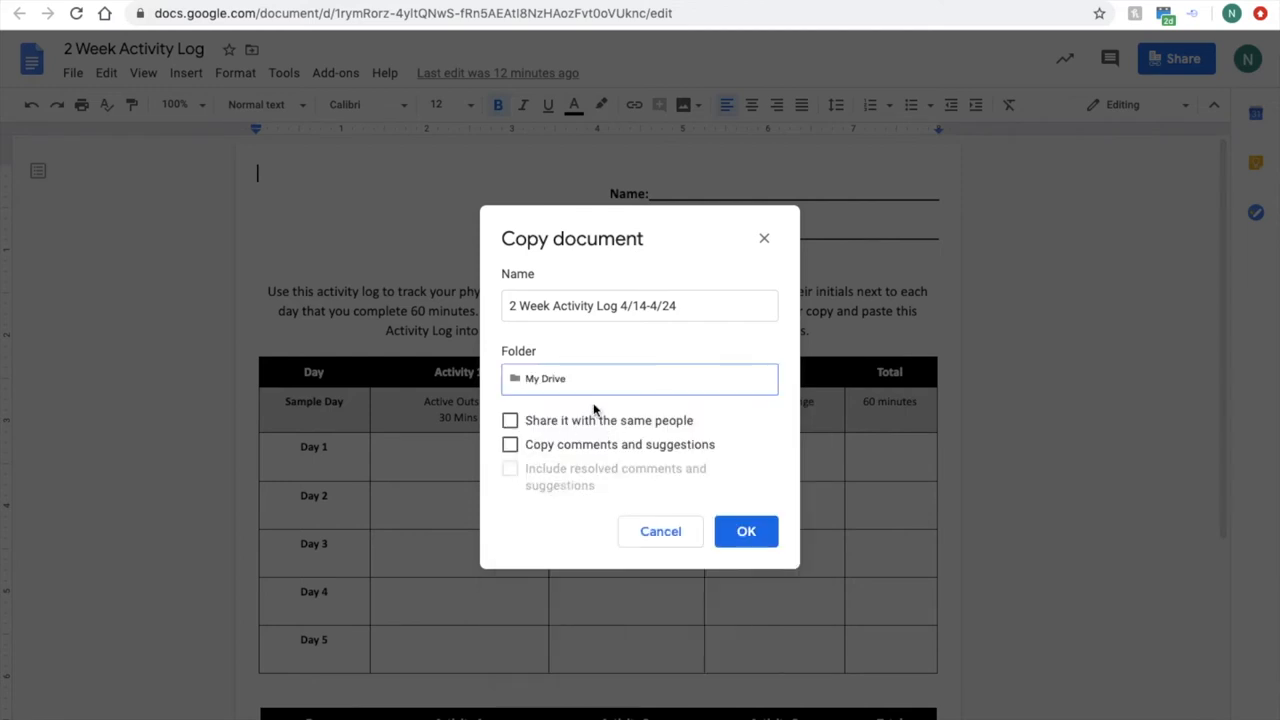
{"action": "mouse_move", "coordinate": [588, 488]}
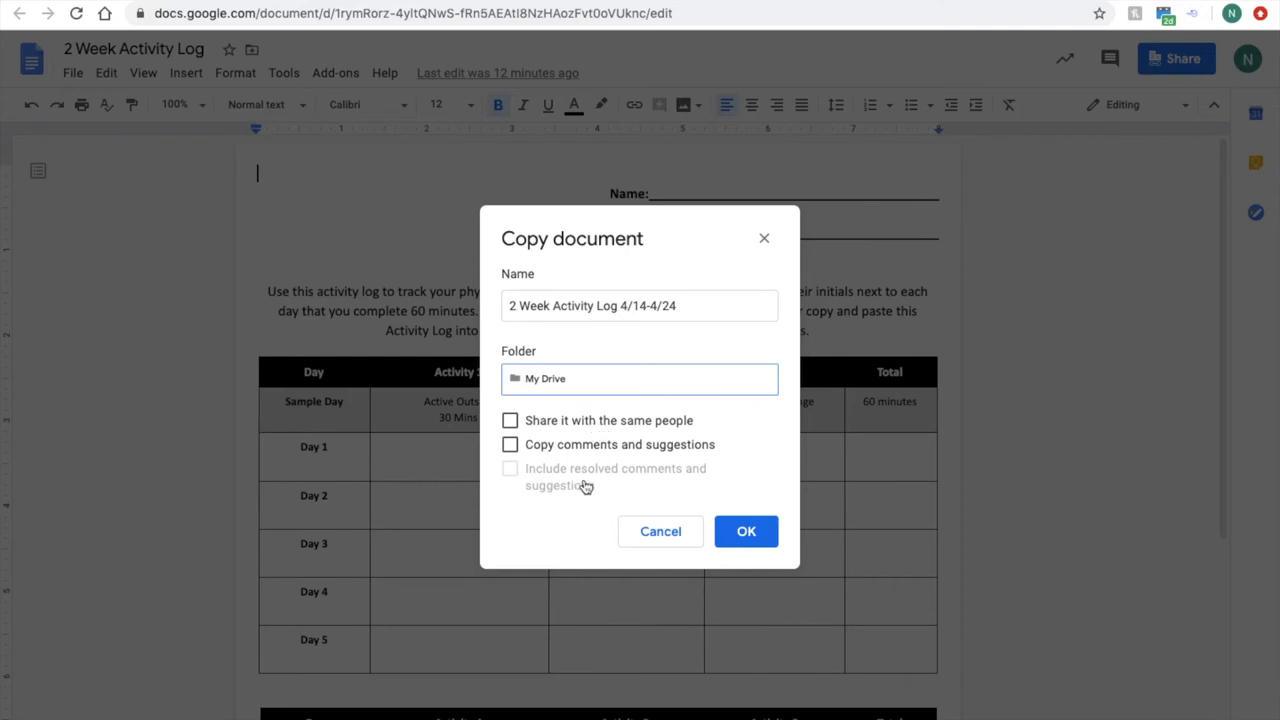
{"action": "left_click", "coordinate": [746, 531]}
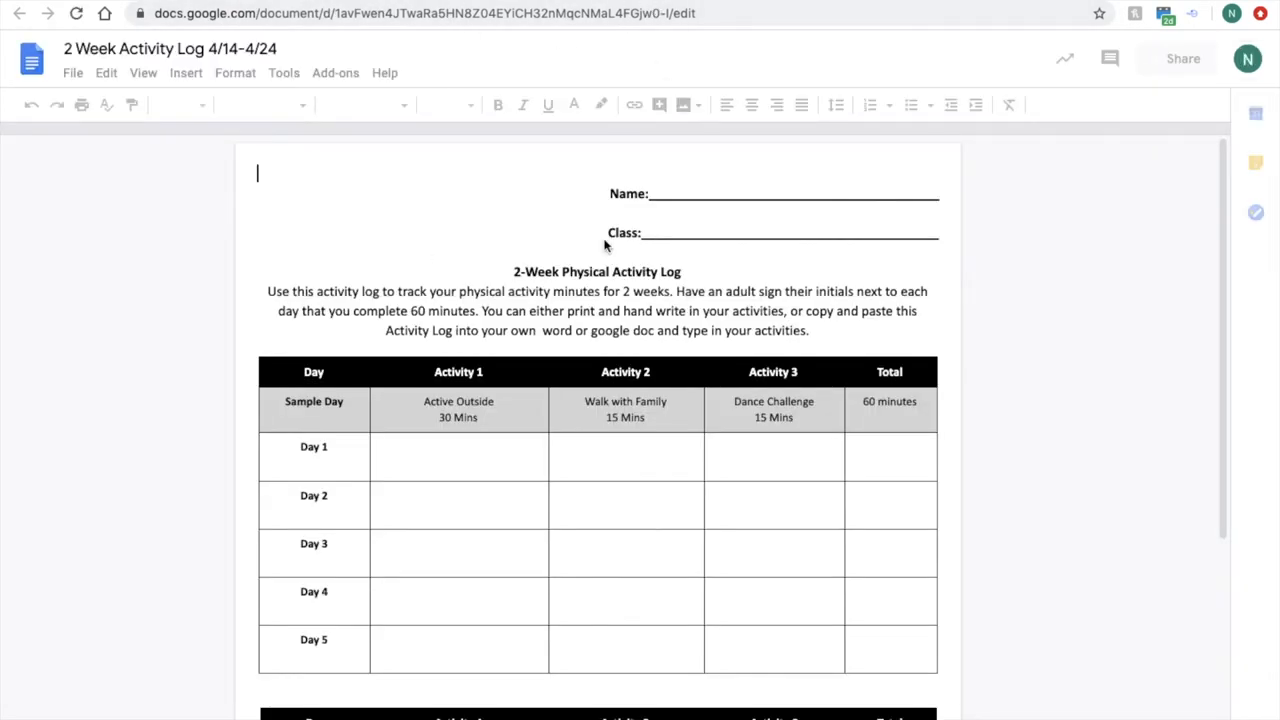
- Enter 'Took my dog for a 2 mile walk' in the Day 1 Activity 1 cell
{"action": "left_click", "coordinate": [458, 455]}
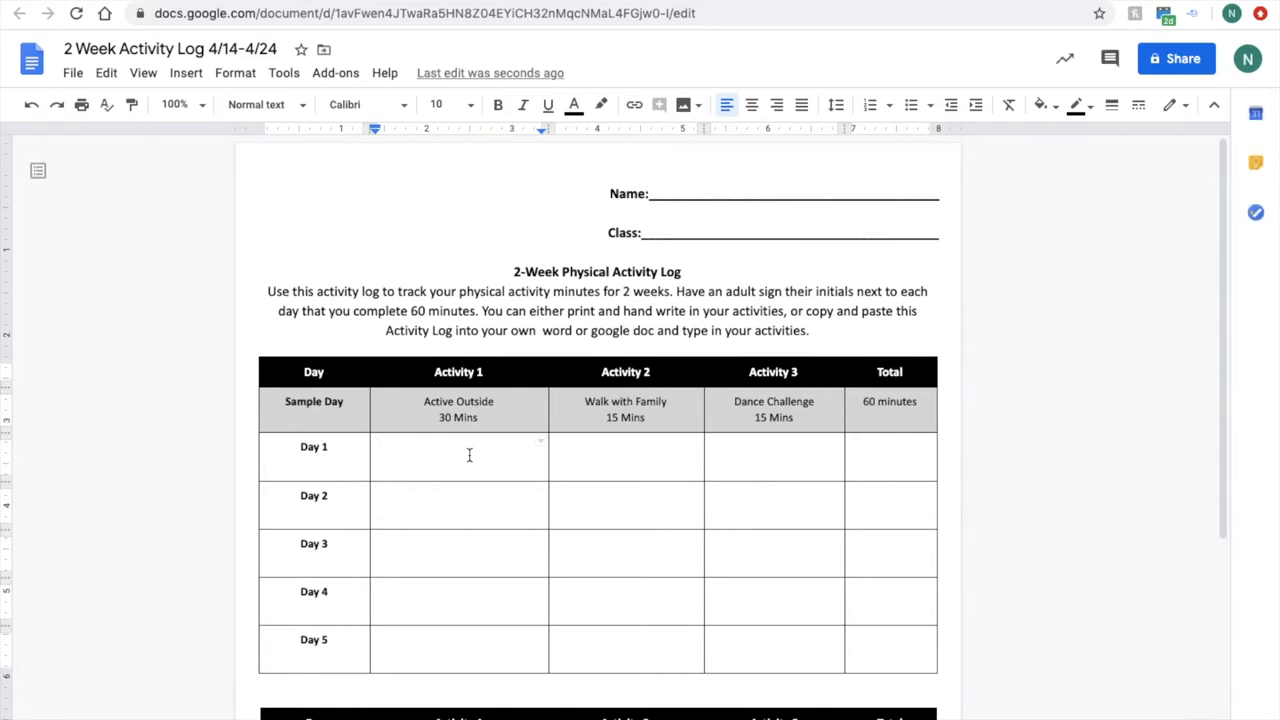
{"action": "type", "text": "Took"}
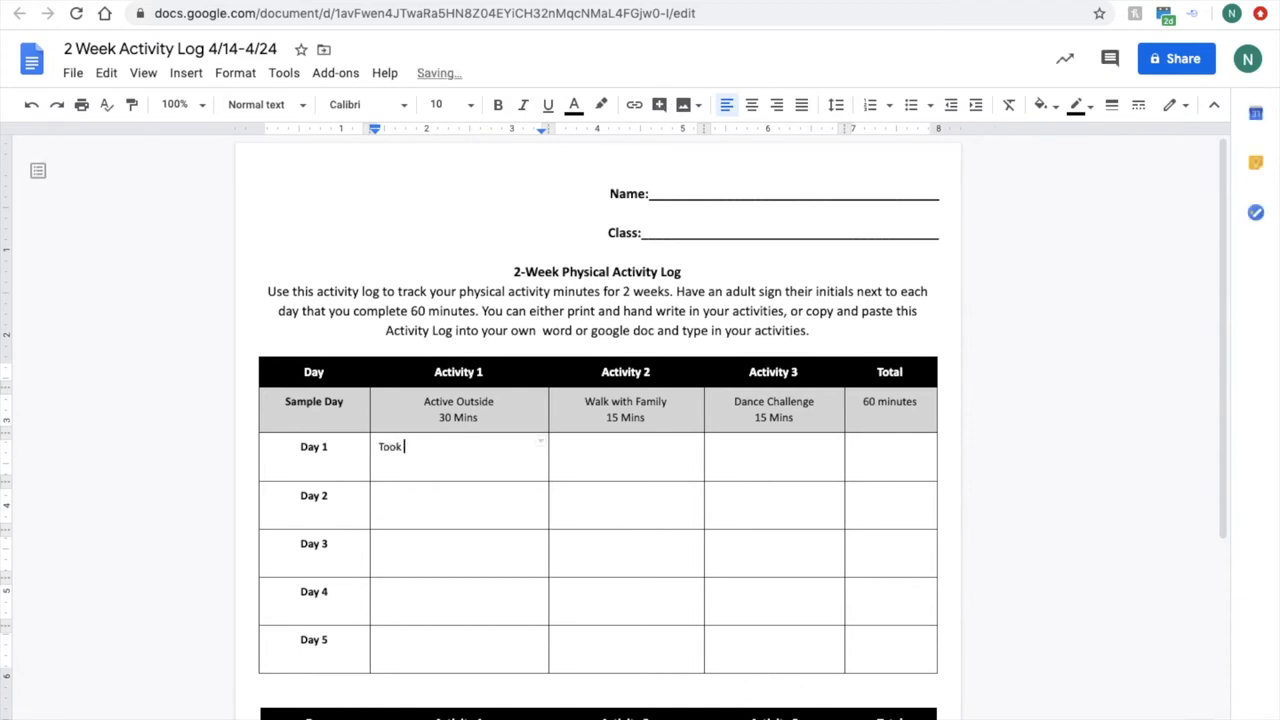
{"action": "type", "text": "yo"}
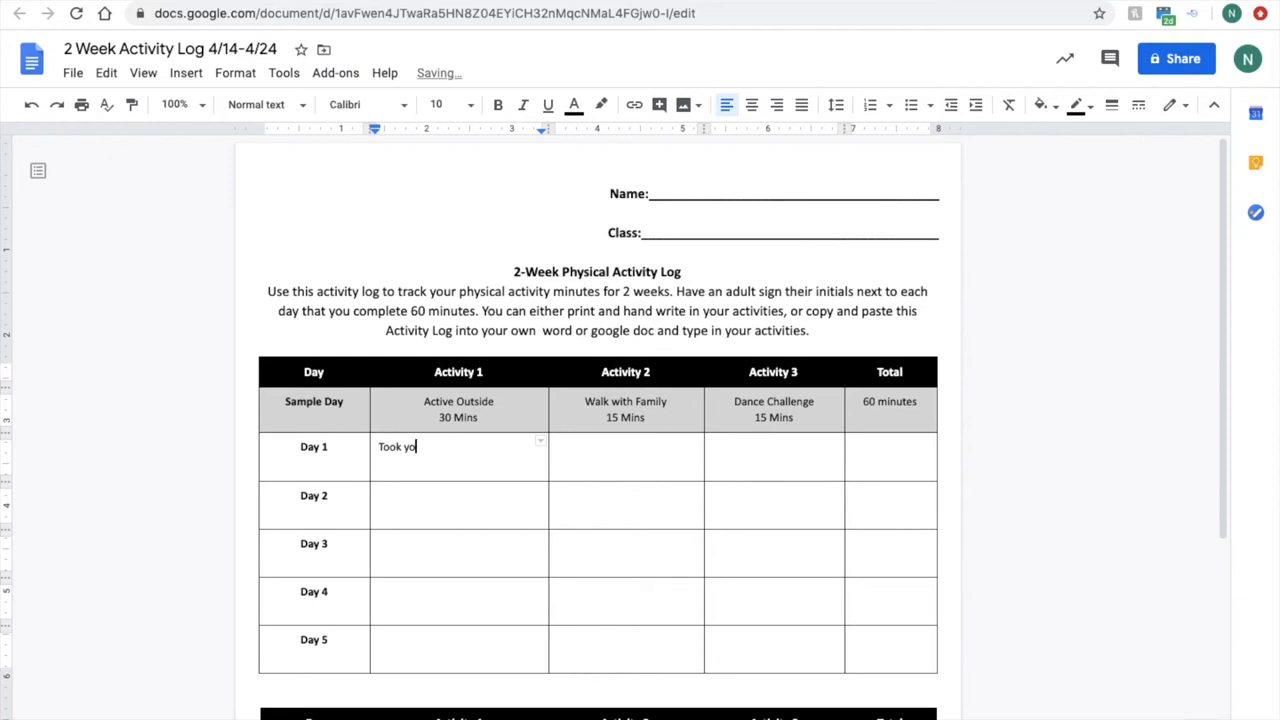
{"action": "type", "text": "my dog for a 2 mile walk"}
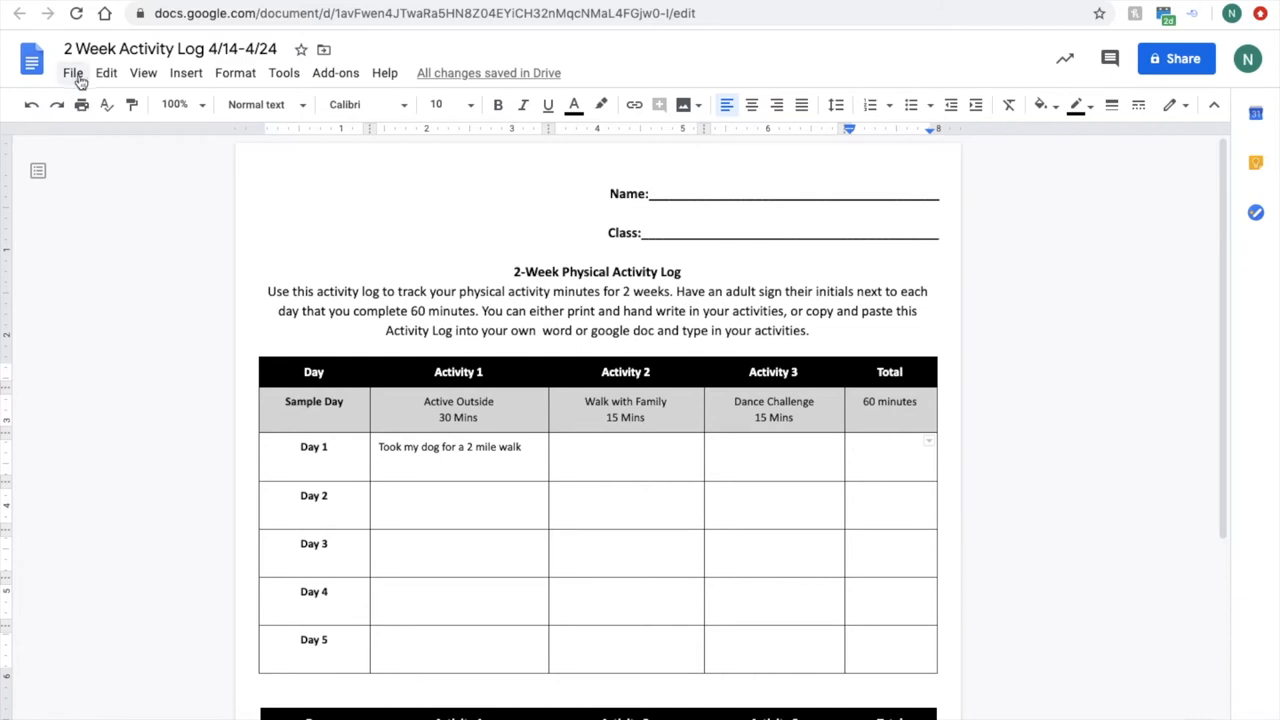
{"action": "left_click", "coordinate": [72, 73]}
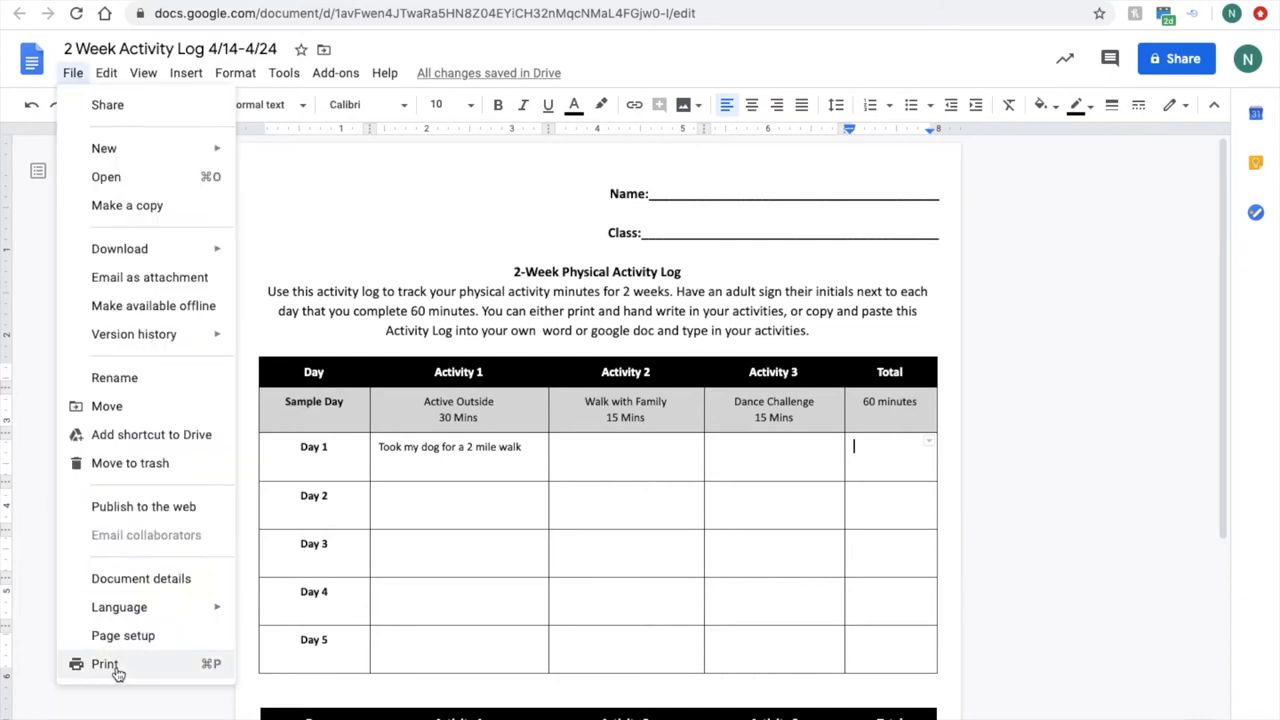
{"action": "mouse_move", "coordinate": [1104, 488]}
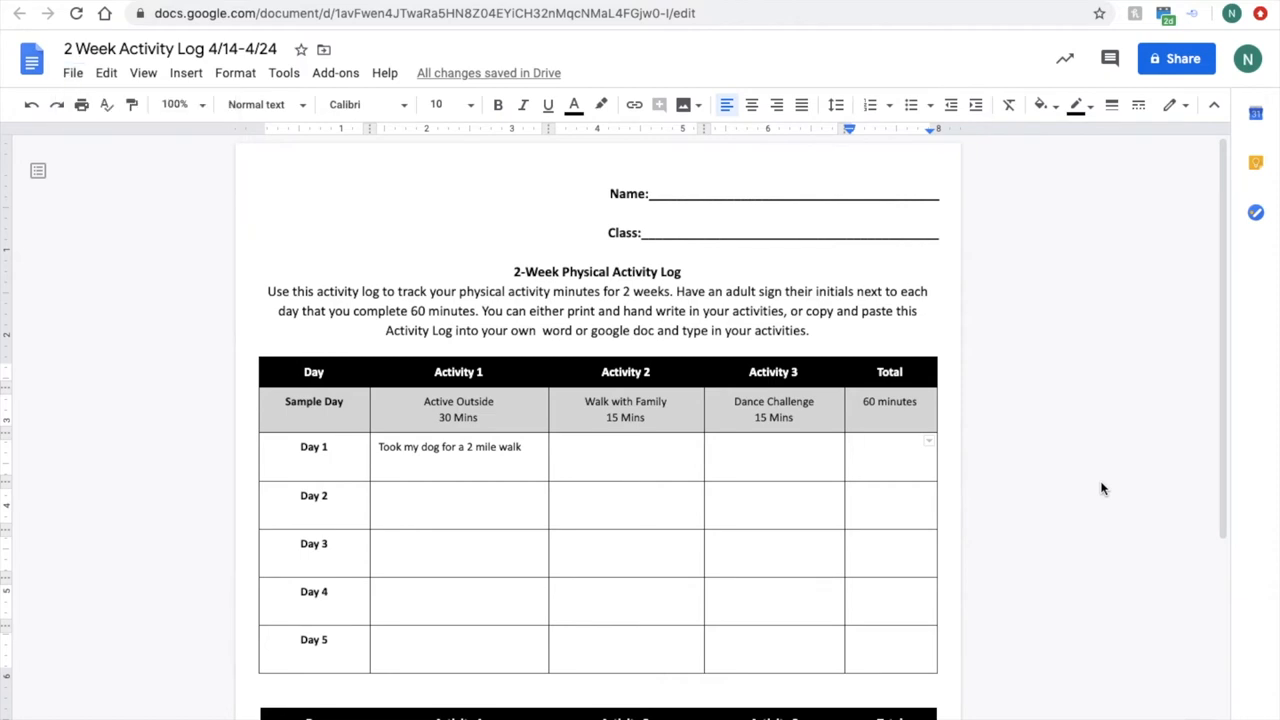
{"action": "mouse_move", "coordinate": [1079, 305]}
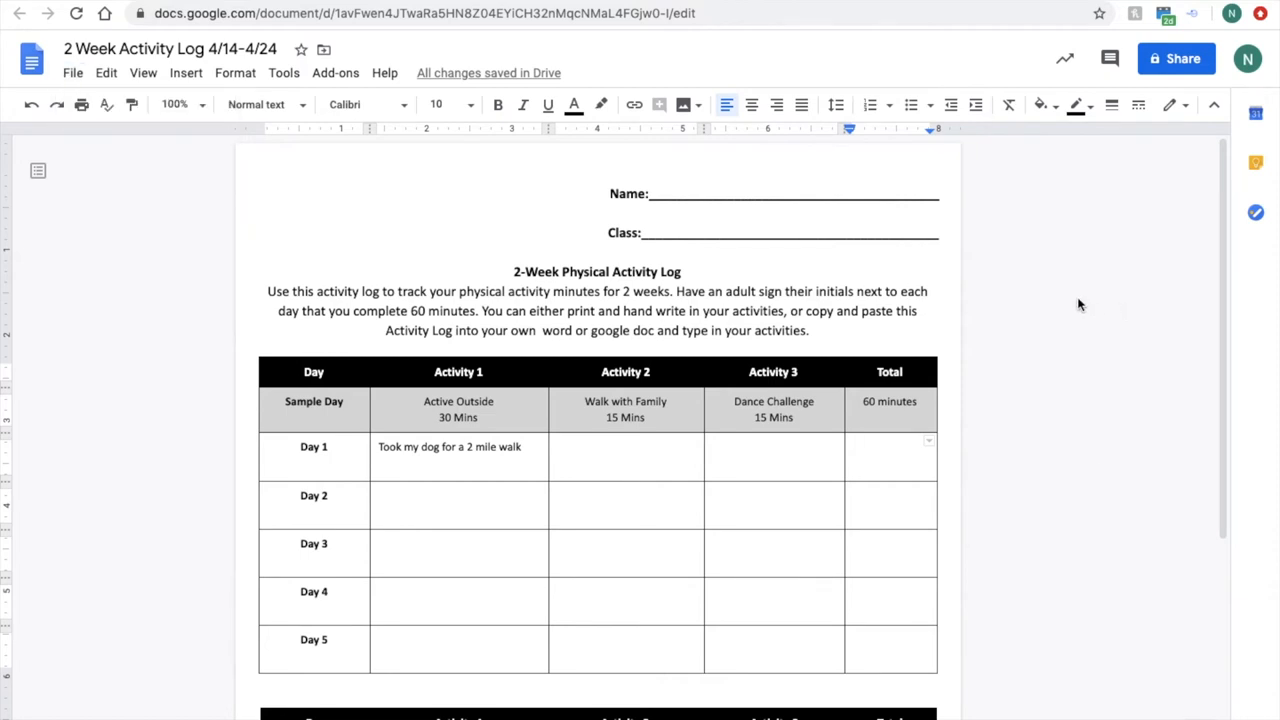
{"action": "left_click", "coordinate": [1204, 58]}
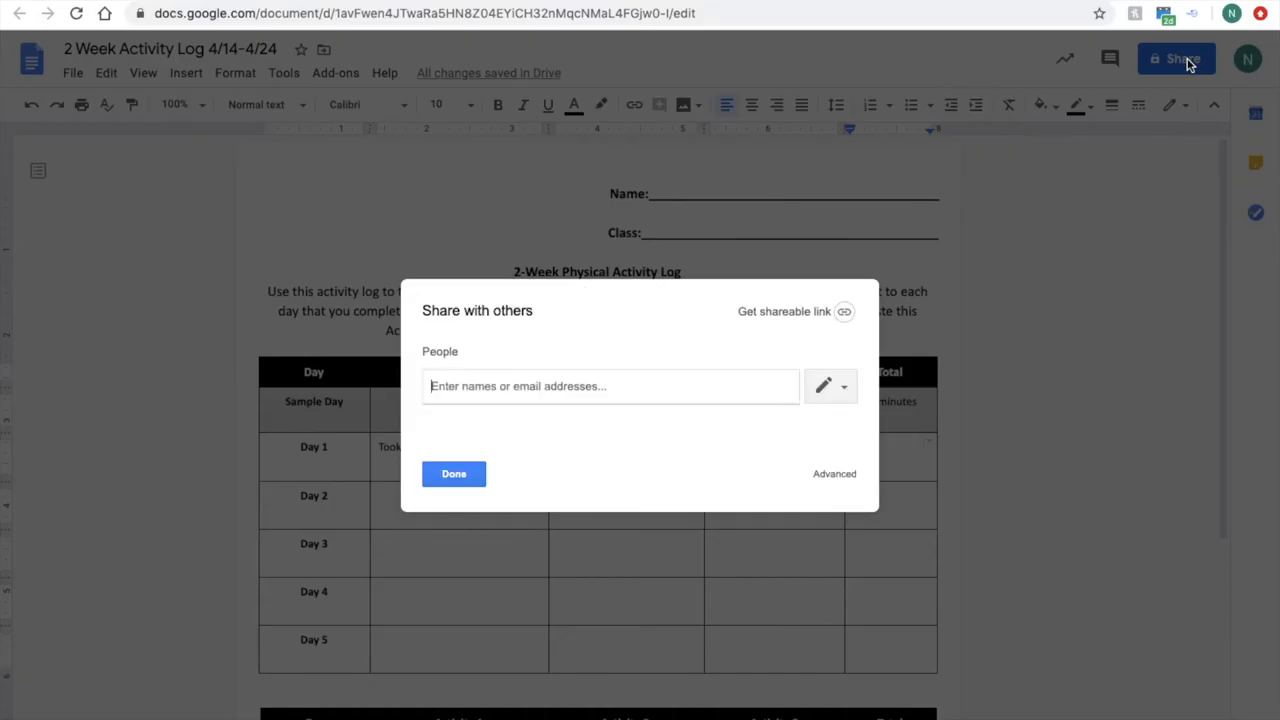
{"action": "type", "text": "c"}
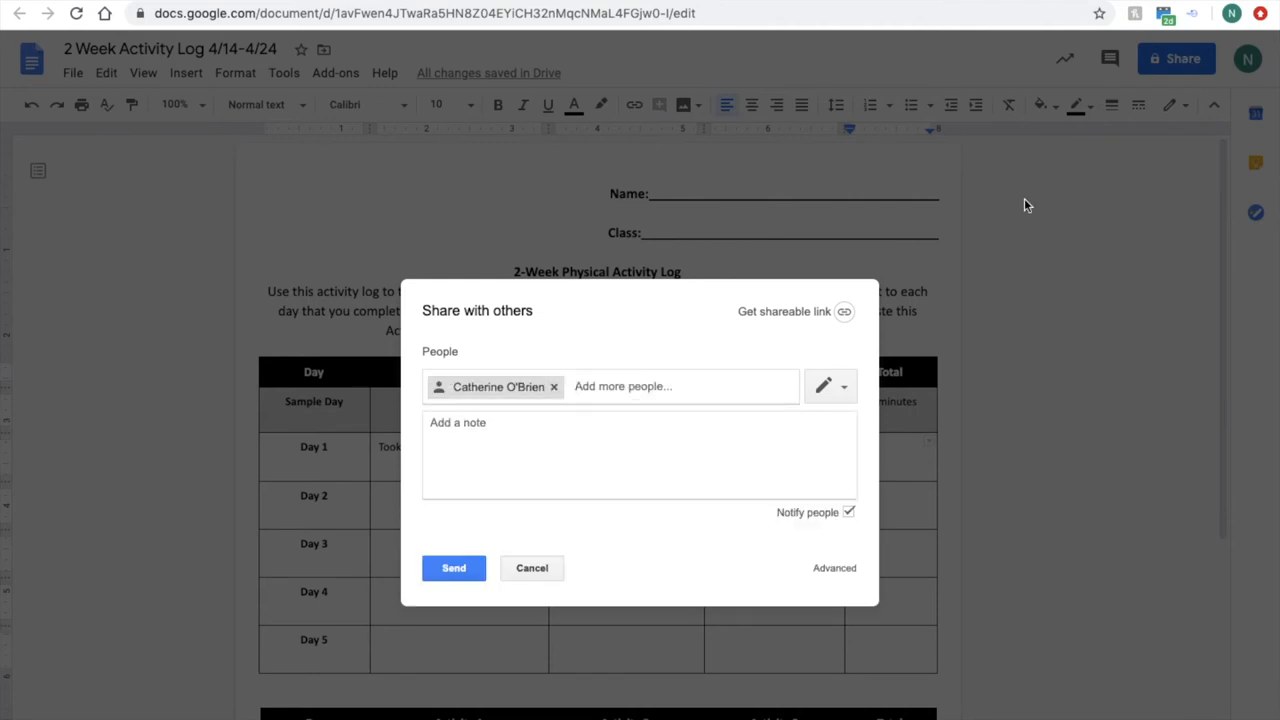
{"action": "type", "text": "Hi Mrs. O'Brien,"}
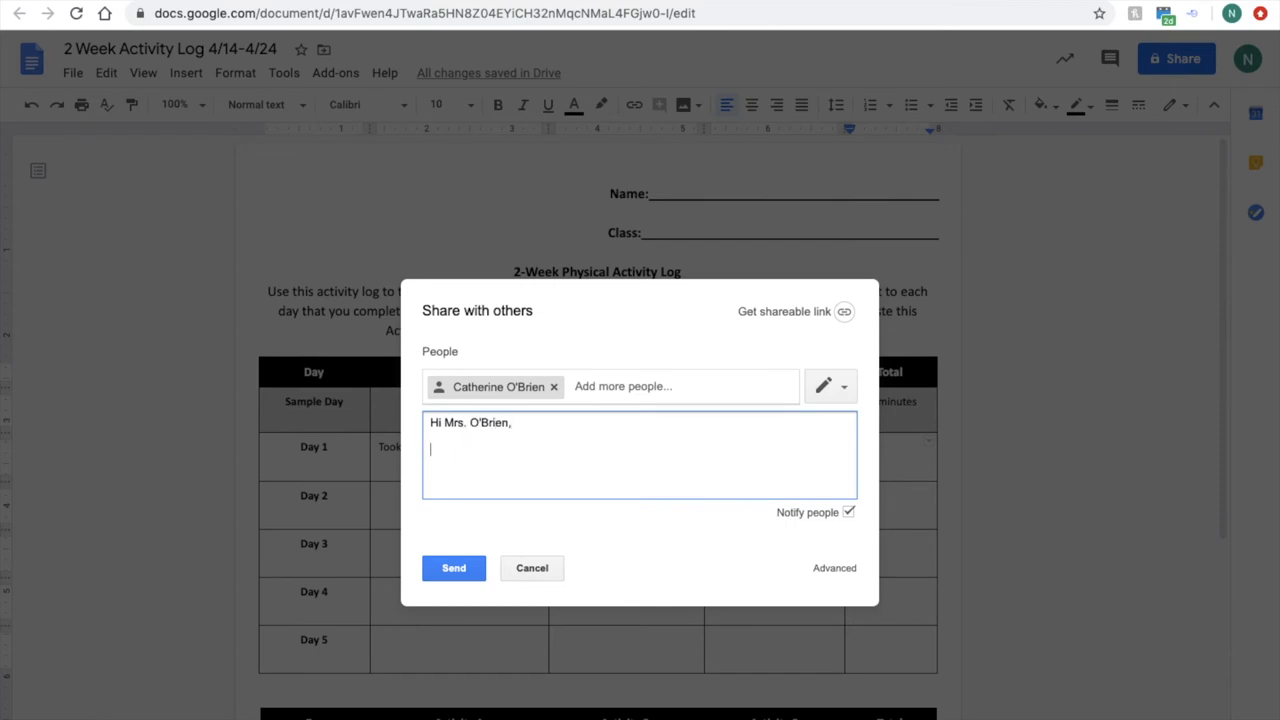
{"action": "type", "text": "Here is my Activity Log for the last 2 w"}
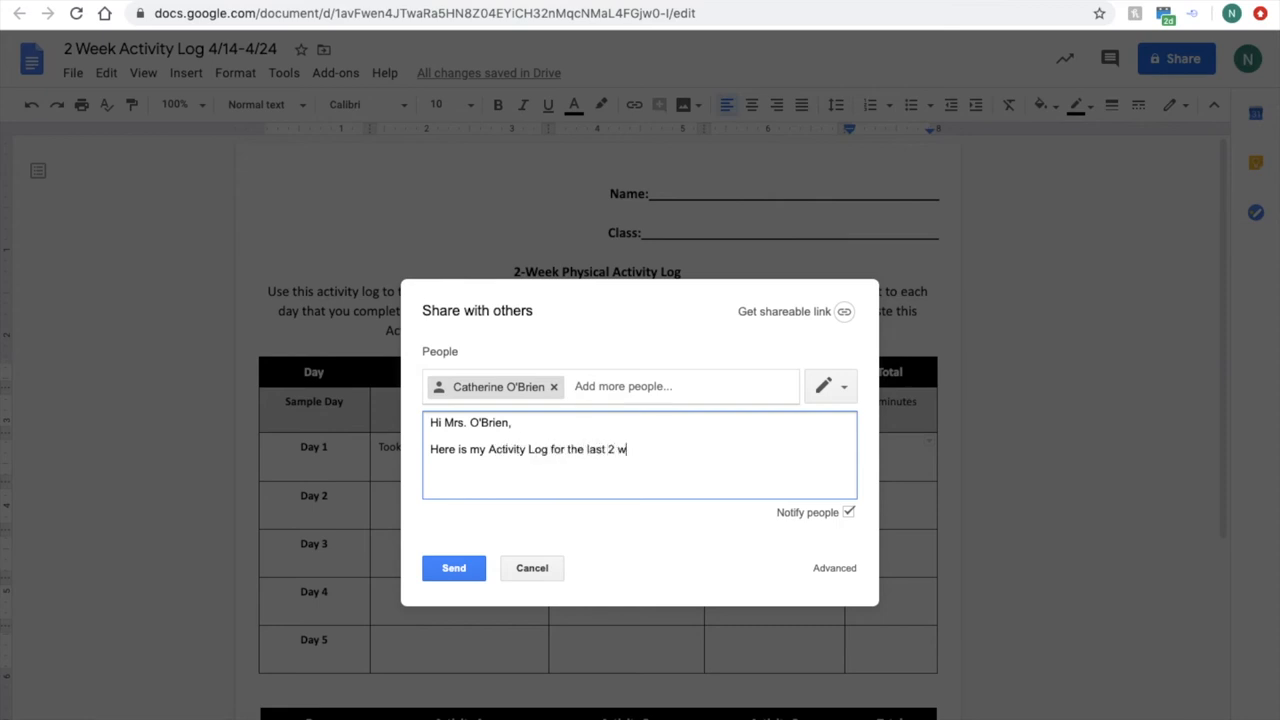
{"action": "type", "text": "eeks."}
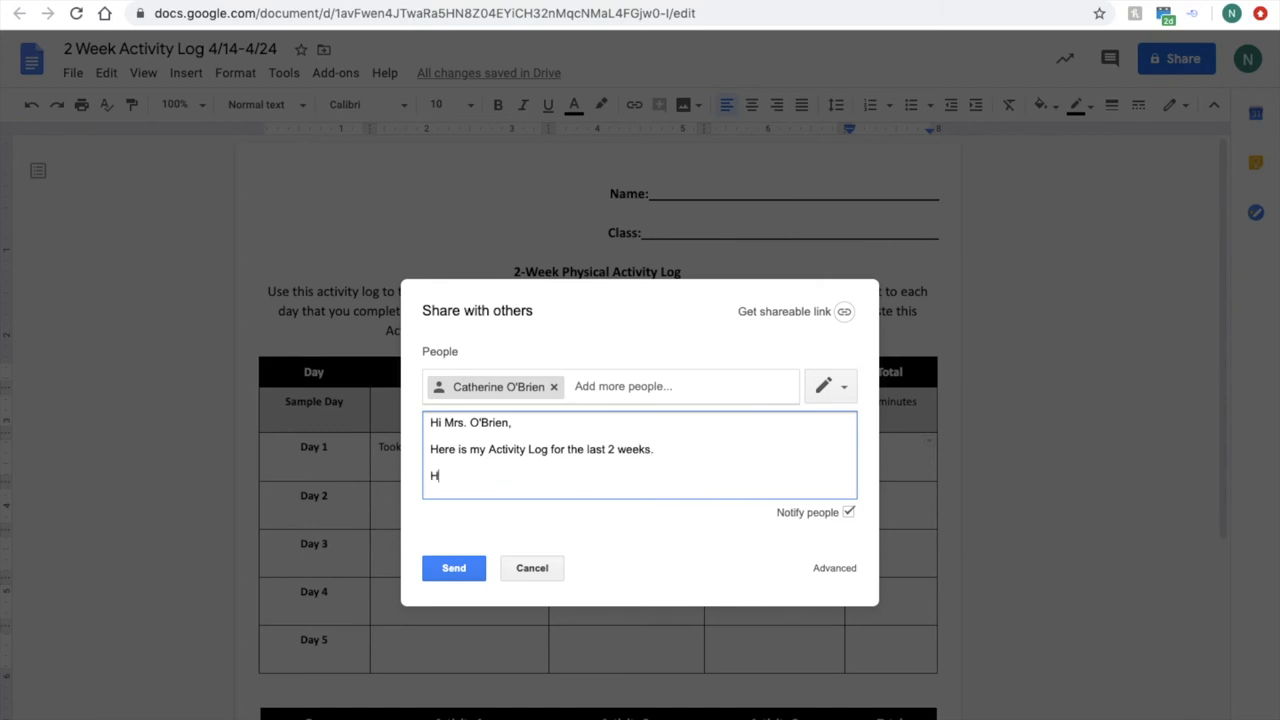
{"action": "type", "text": "ope you are well!"}
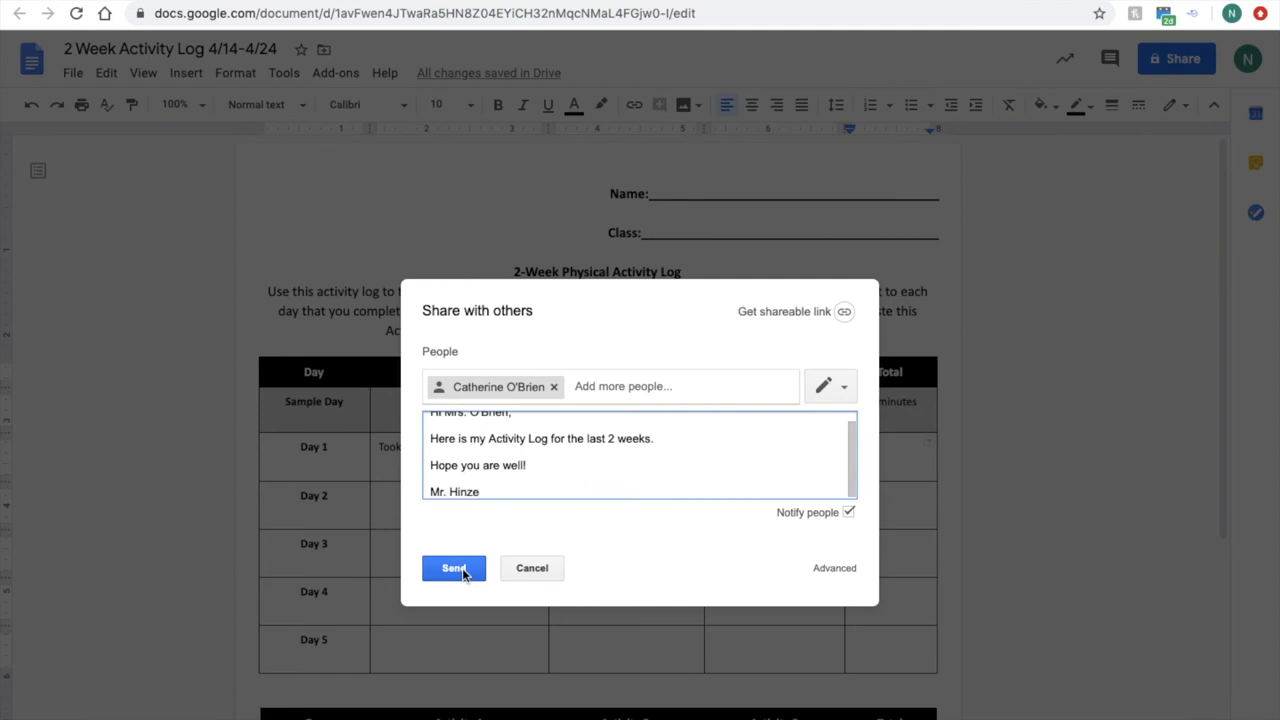
{"action": "left_click", "coordinate": [453, 568]}
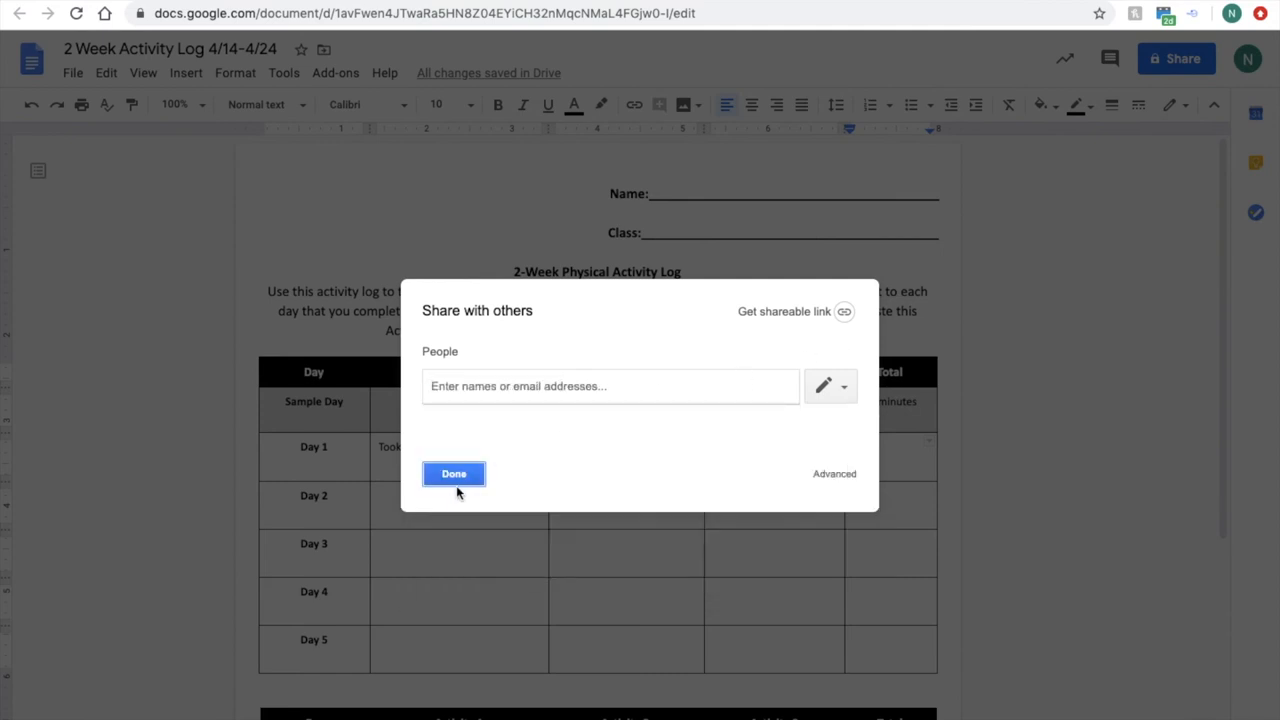
{"action": "left_click", "coordinate": [453, 473]}
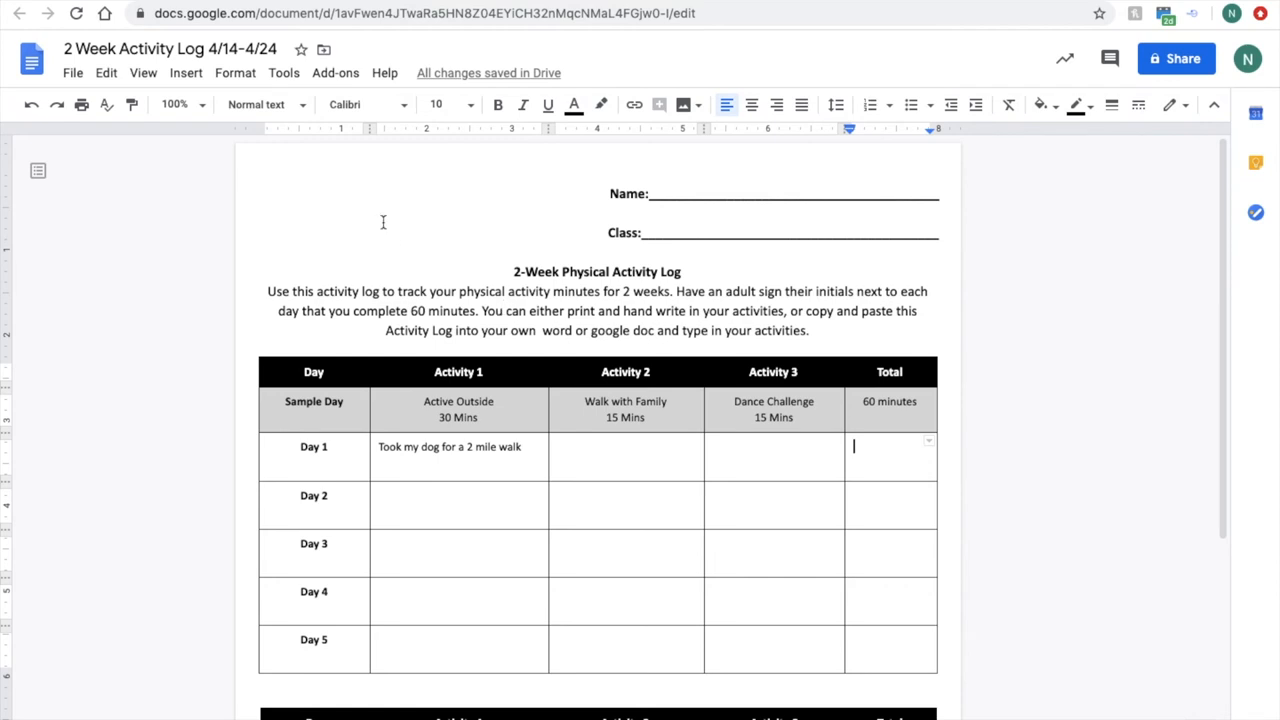
{"action": "mouse_move", "coordinate": [301, 50]}
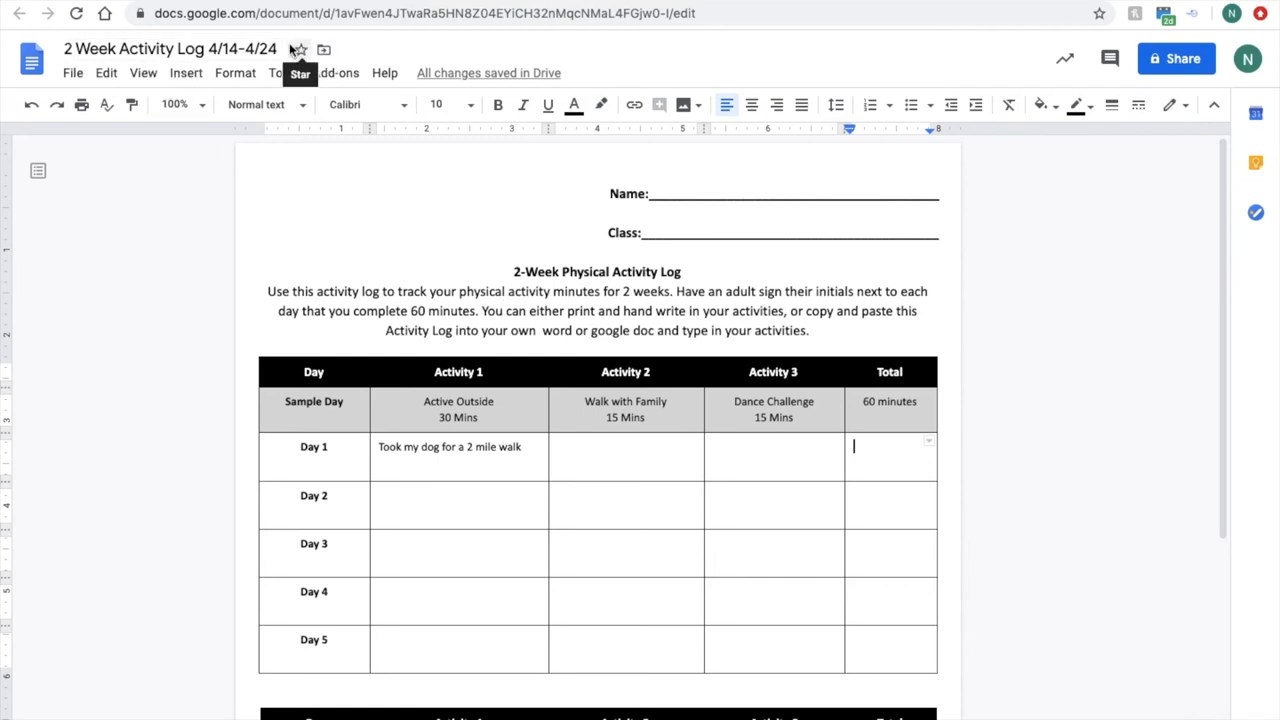
- Append ' - Mr. Hinze' to the document title
{"action": "left_click", "coordinate": [160, 51]}
{"action": "type", "text": " - N"}
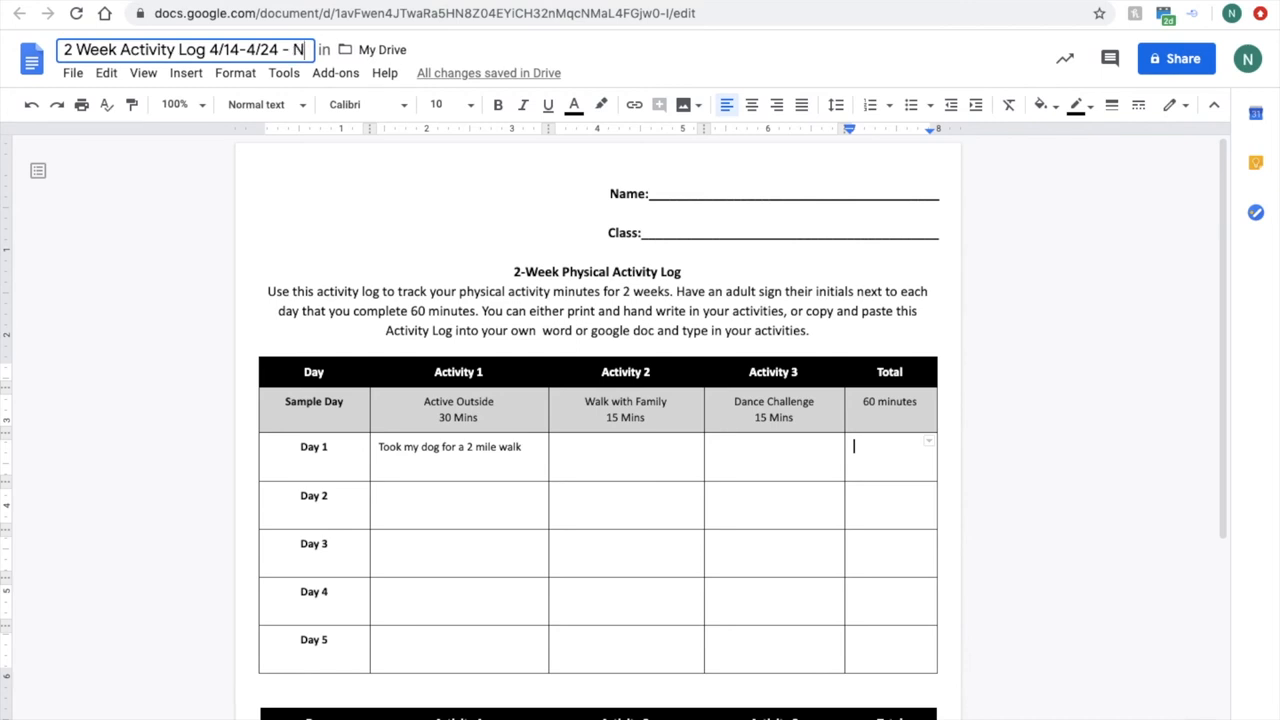
{"action": "type", "text": "Mr. Hinze"}
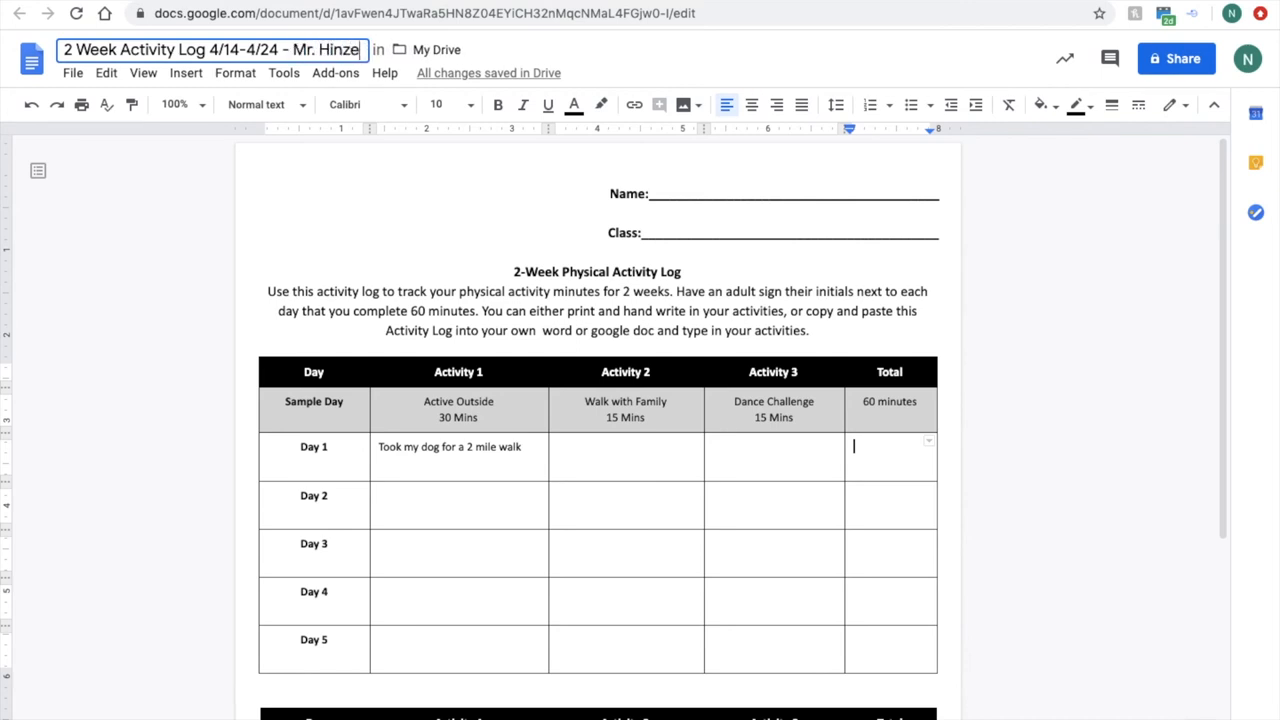